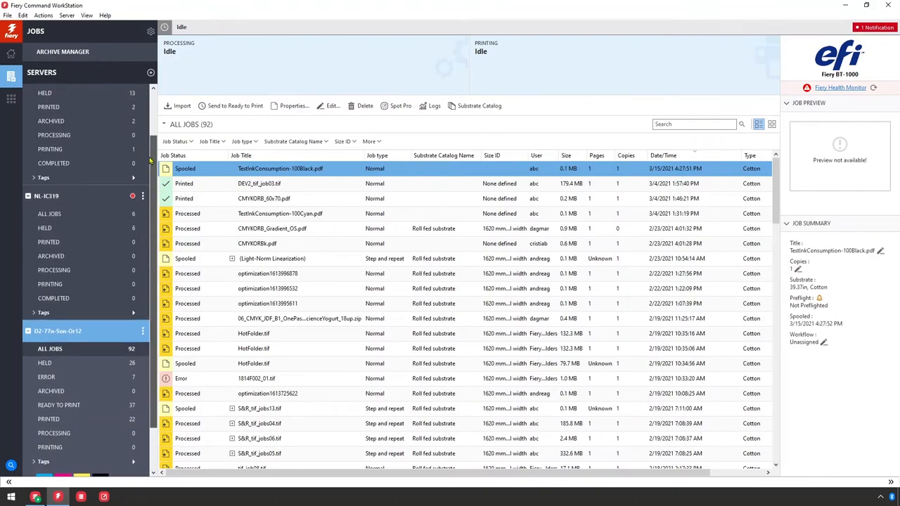
- Select the FieryXF7 server and browse its twelve held image jobs
click(45, 94)
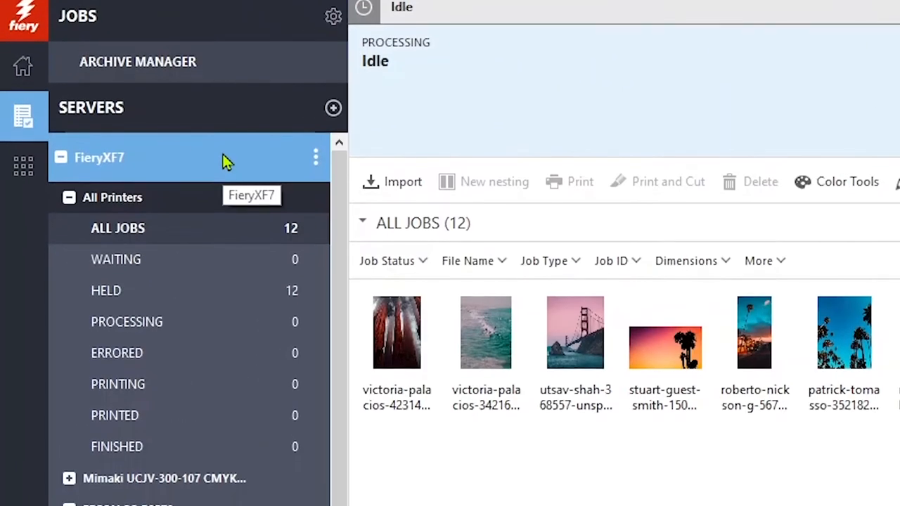
scroll(down, 3)
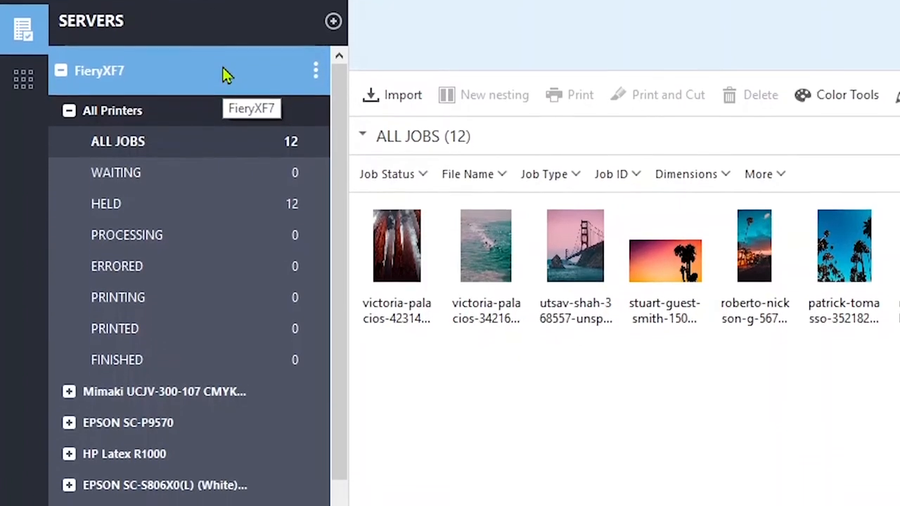
scroll(down, 3)
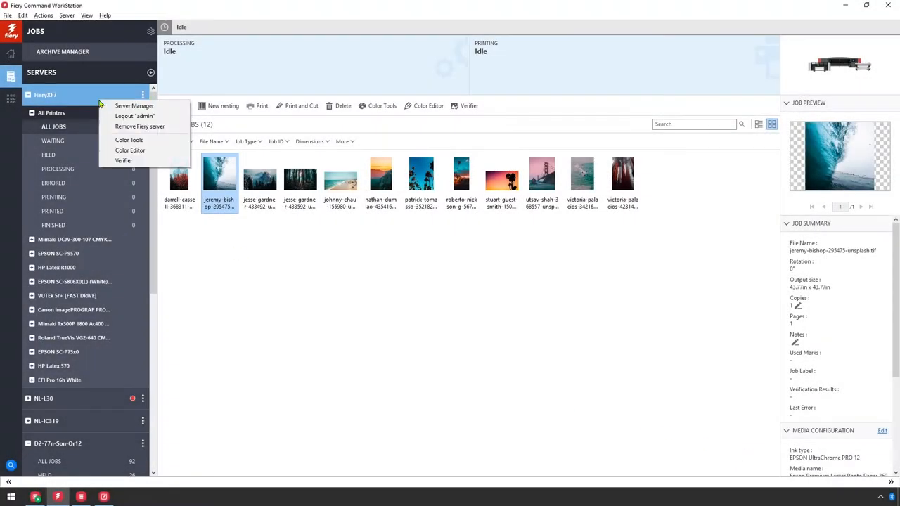
- In Server Manager, add a printer with Manufacturer Mimaki and browse its printer types
click(135, 106)
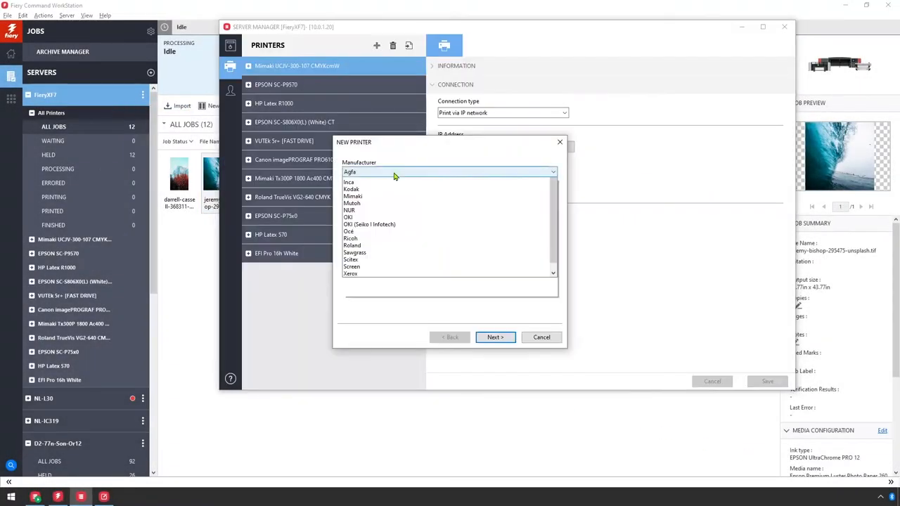
click(352, 196)
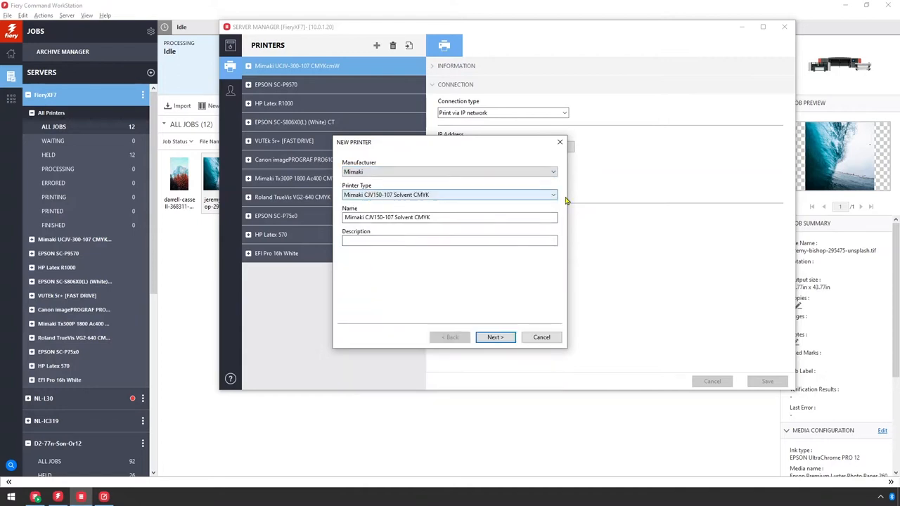
click(554, 194)
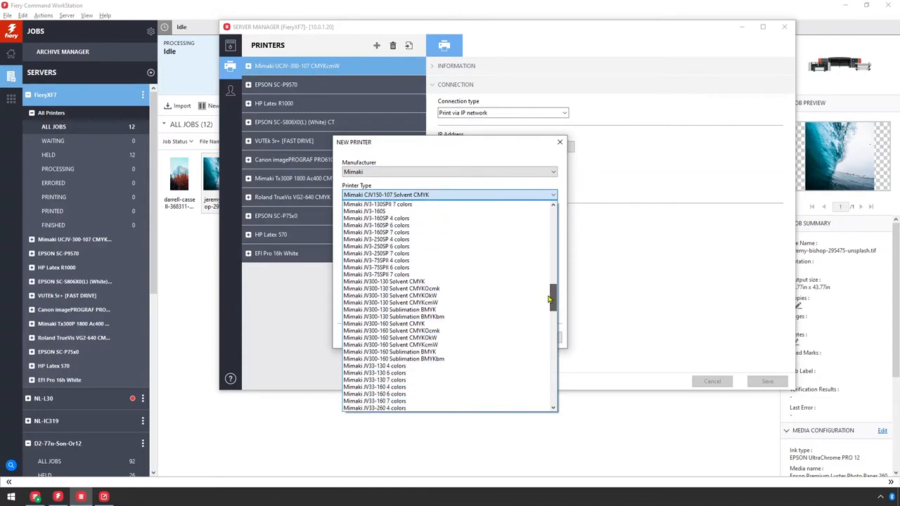
scroll(down, 3)
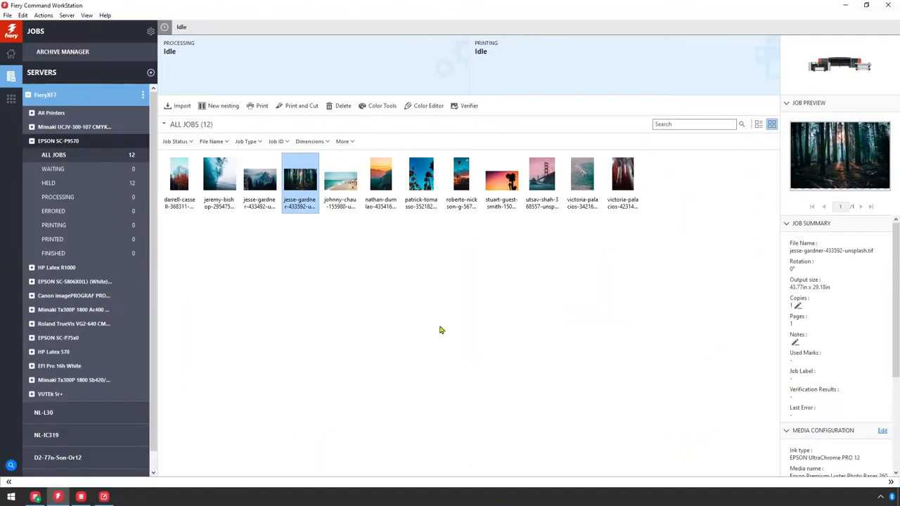
- Edit the wave photo job, view its Verify control bar settings fit to width, then close the editor
double_click(300, 175)
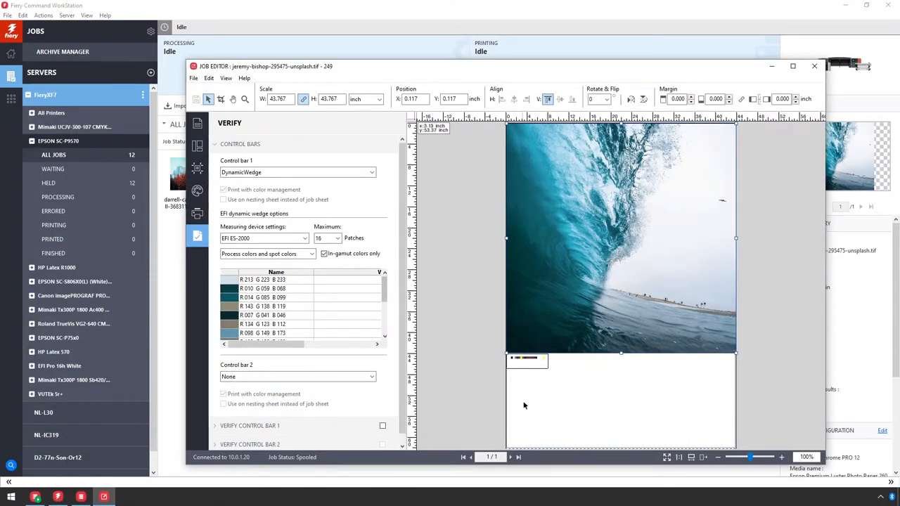
click(692, 459)
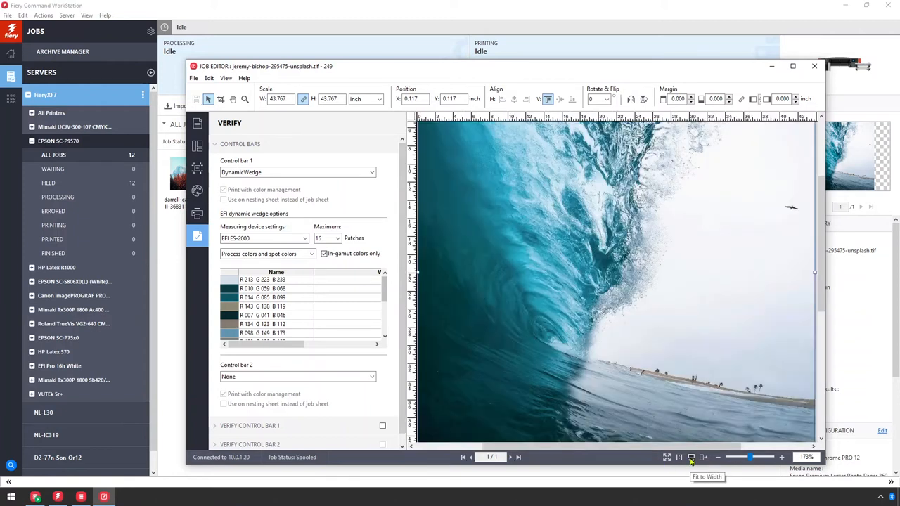
click(813, 66)
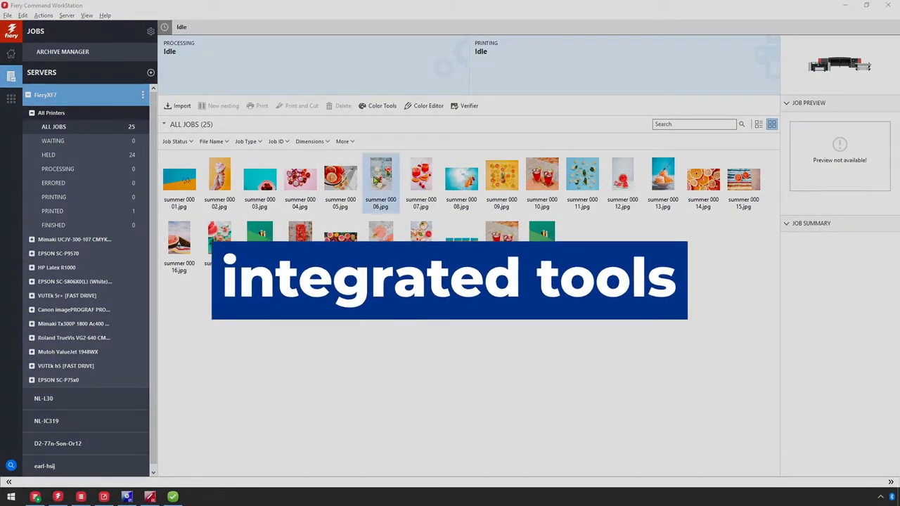
- Nest all the selected HP Latex 570 summer photo jobs into one nesting job
click(377, 105)
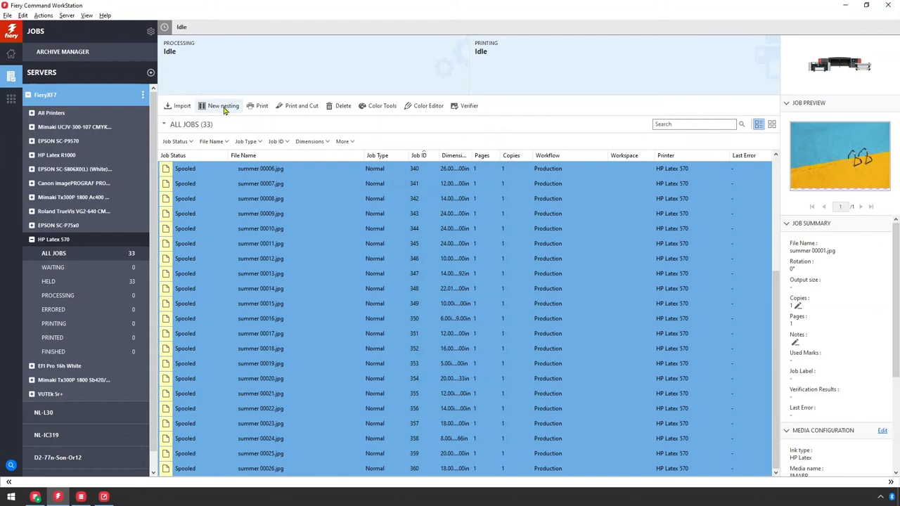
click(222, 106)
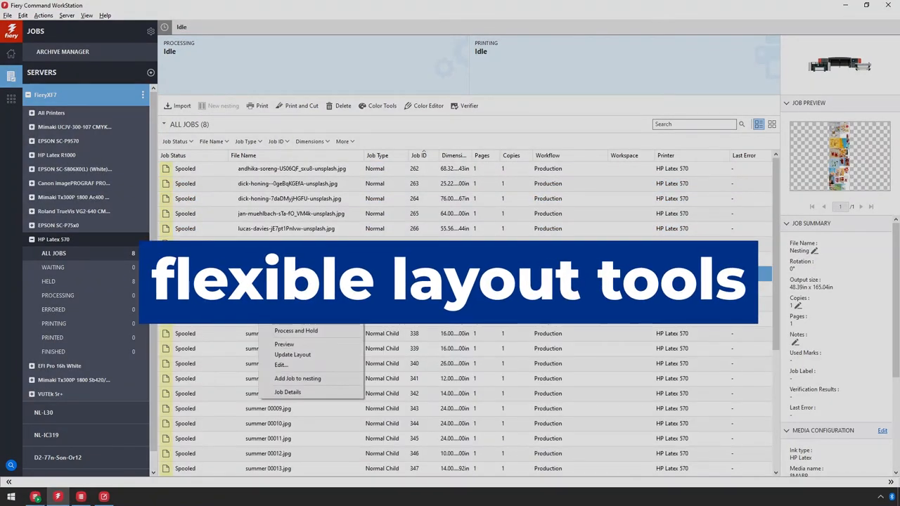
- Edit the nesting job and apply Nesting optimization 'Cut edges horizontally'
click(282, 365)
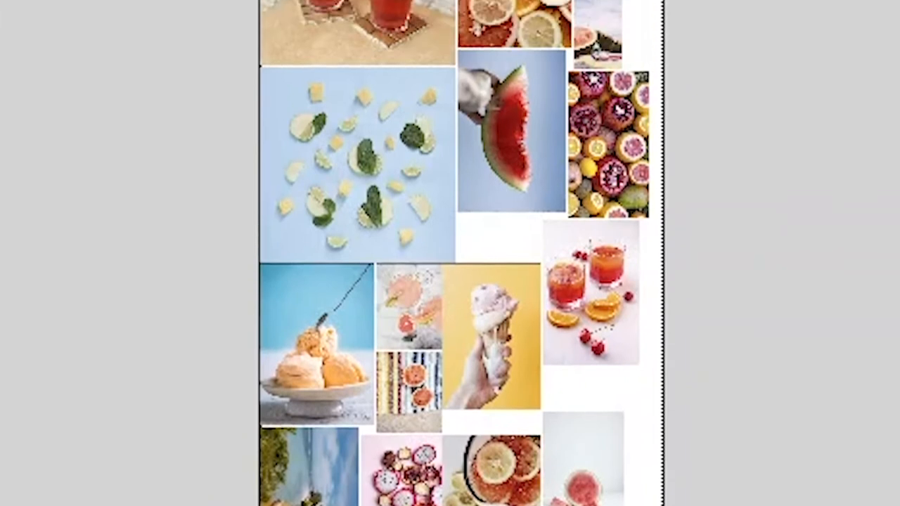
scroll(down, 3)
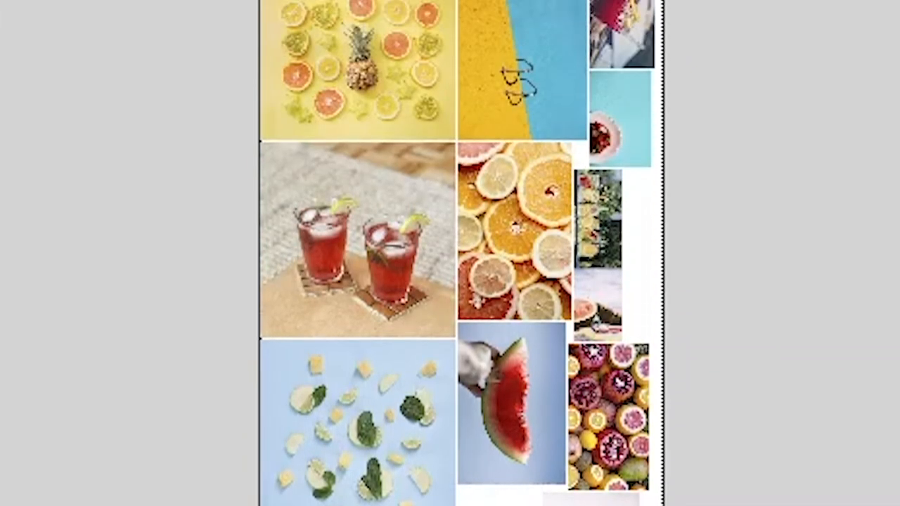
scroll(down, 3)
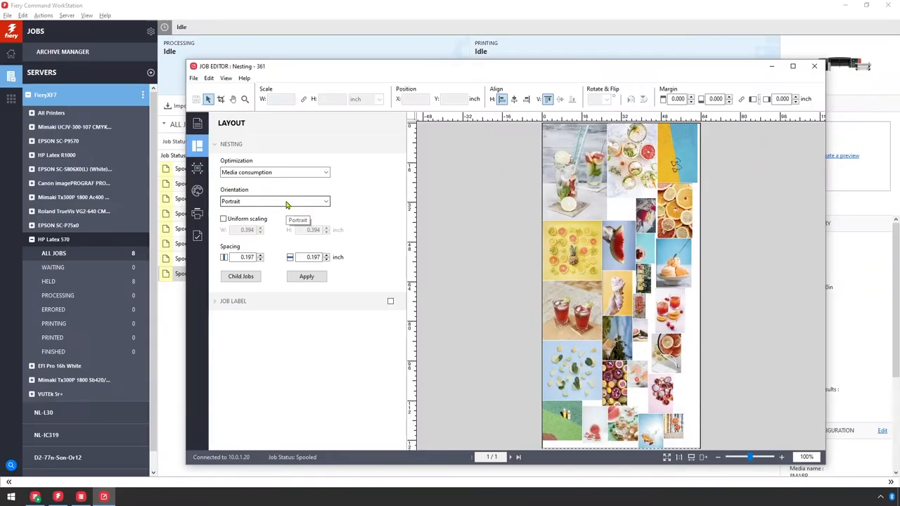
click(274, 172)
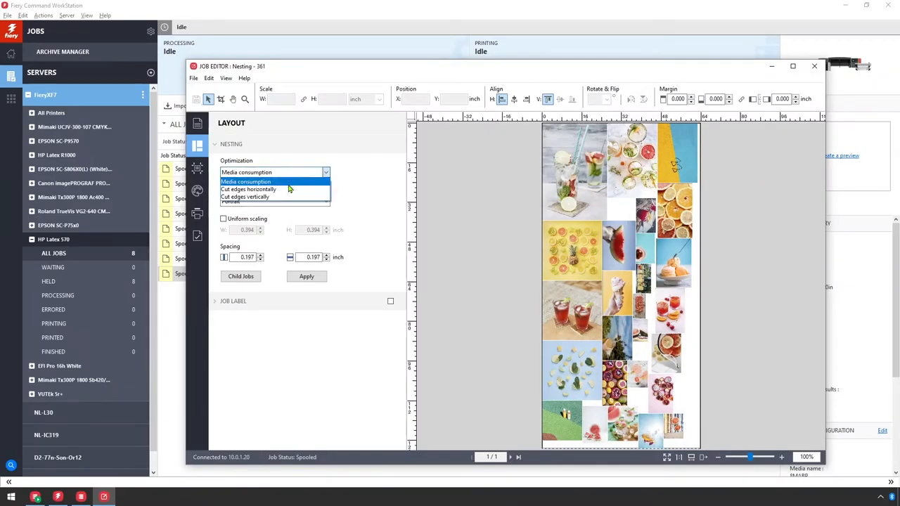
click(247, 189)
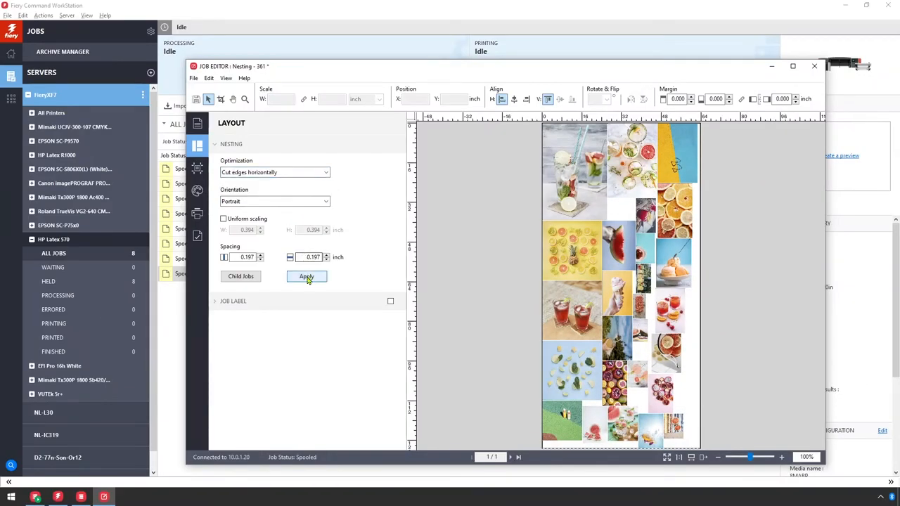
click(307, 276)
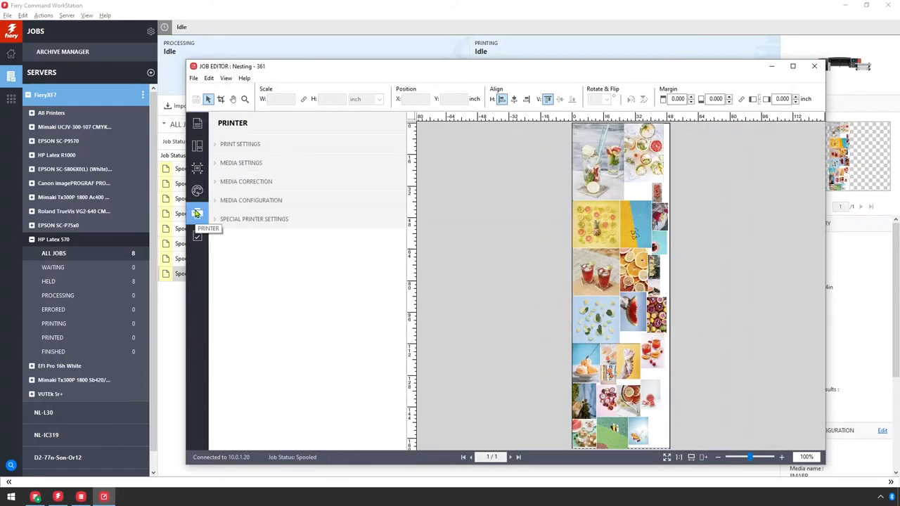
- Set the nesting job's media format to the 64 inch x 50 m roll, then move to the forest job
click(240, 163)
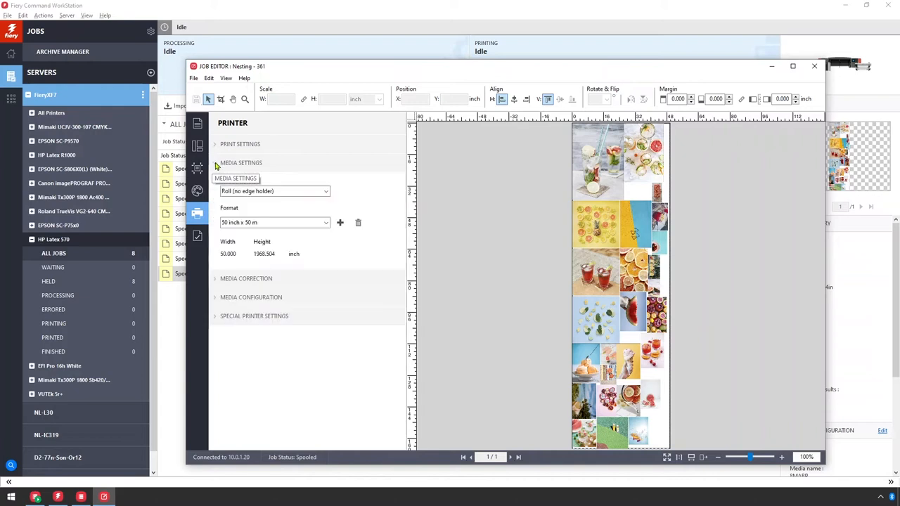
click(326, 222)
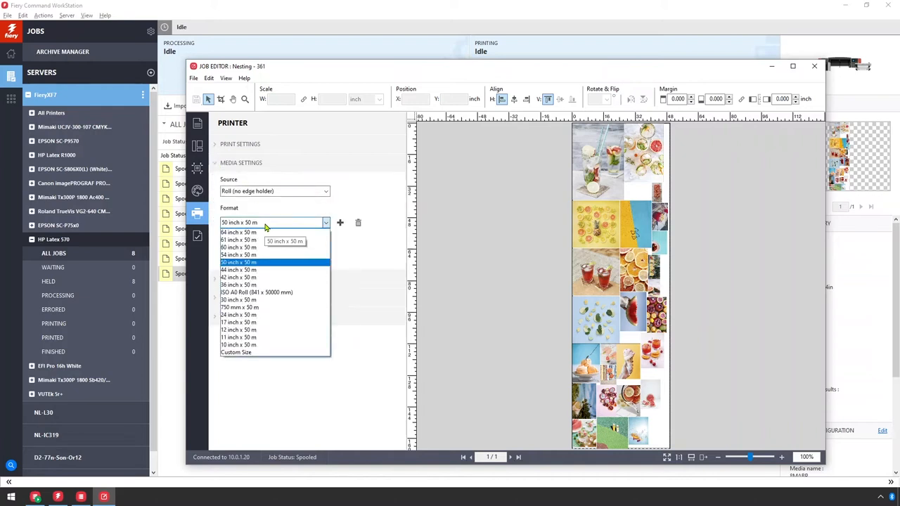
click(239, 232)
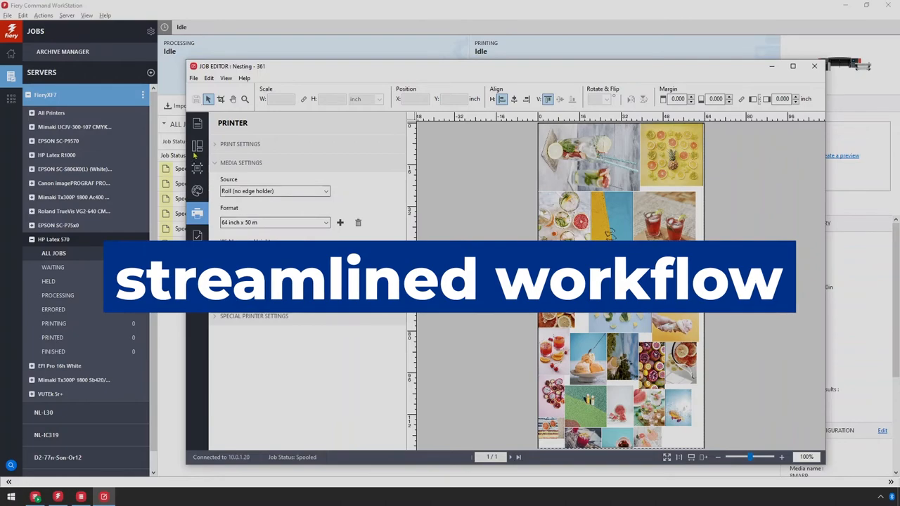
click(197, 145)
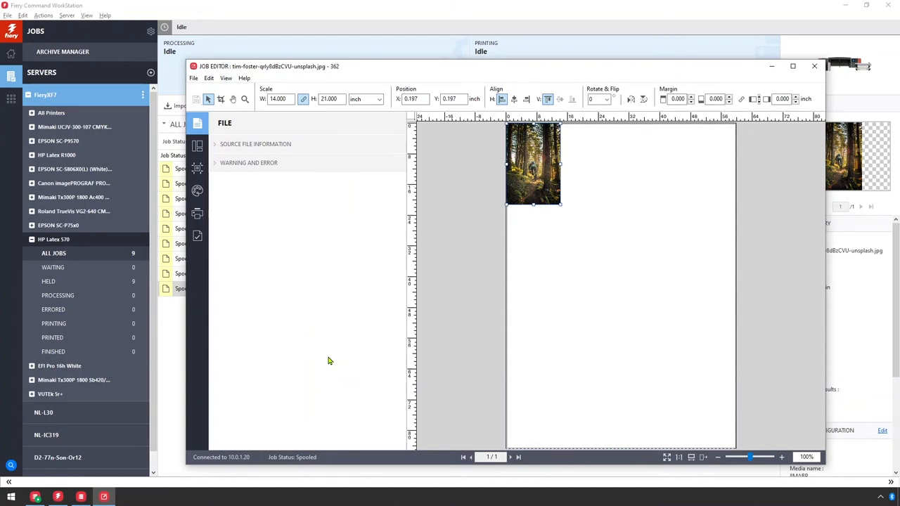
- Enable Step and Repeat with 10 copies and Fill Last Row, giving 12 forest copies
click(197, 146)
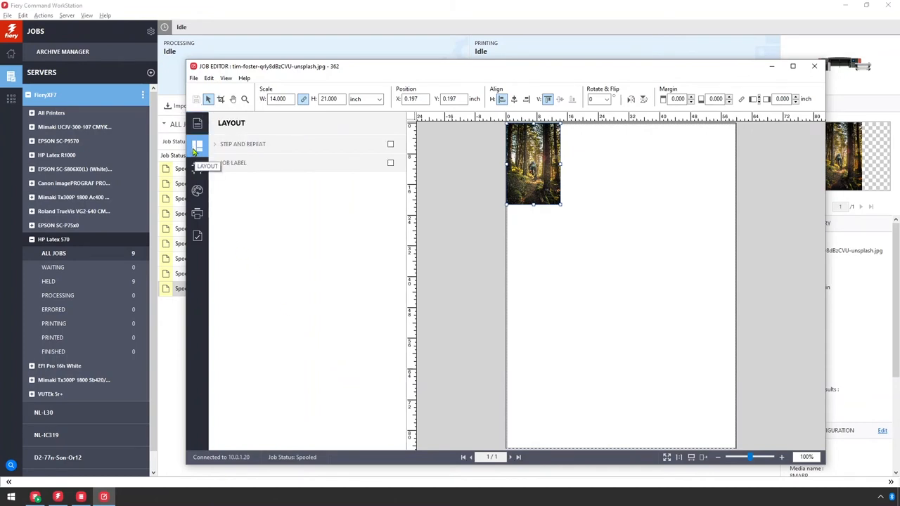
click(242, 143)
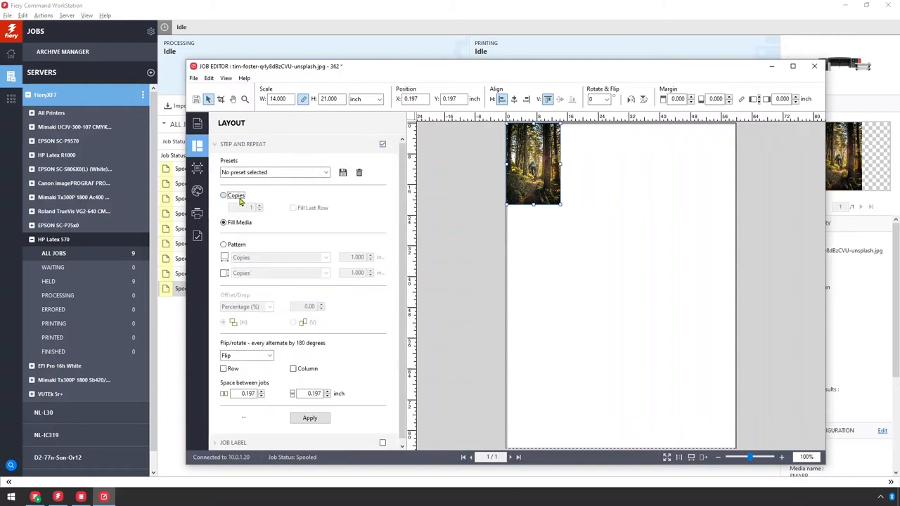
click(309, 418)
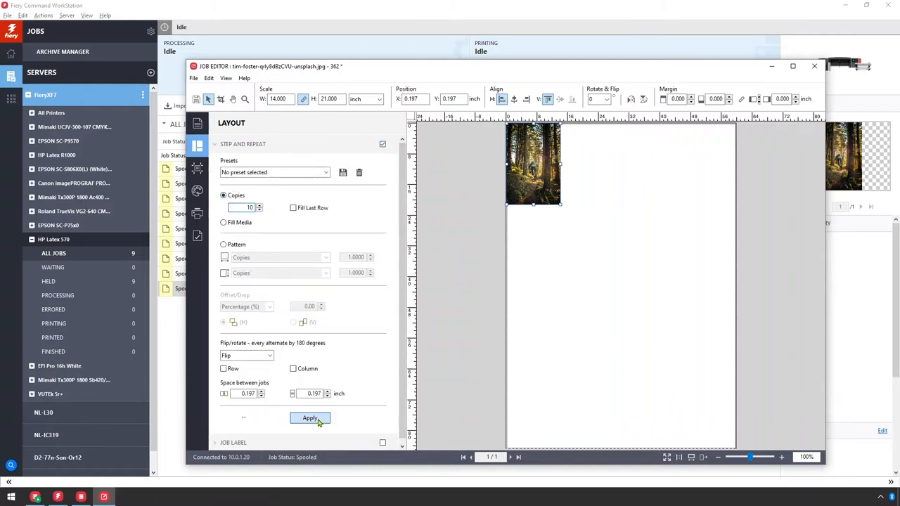
click(310, 418)
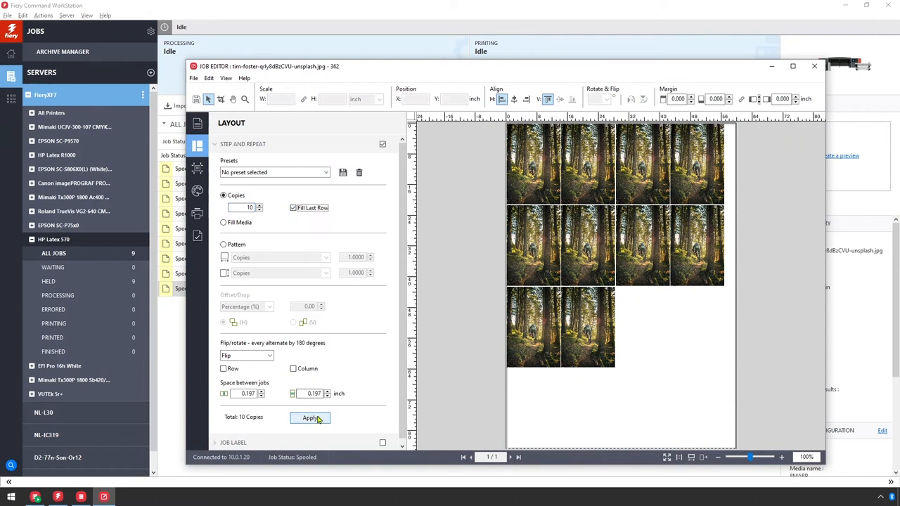
click(309, 417)
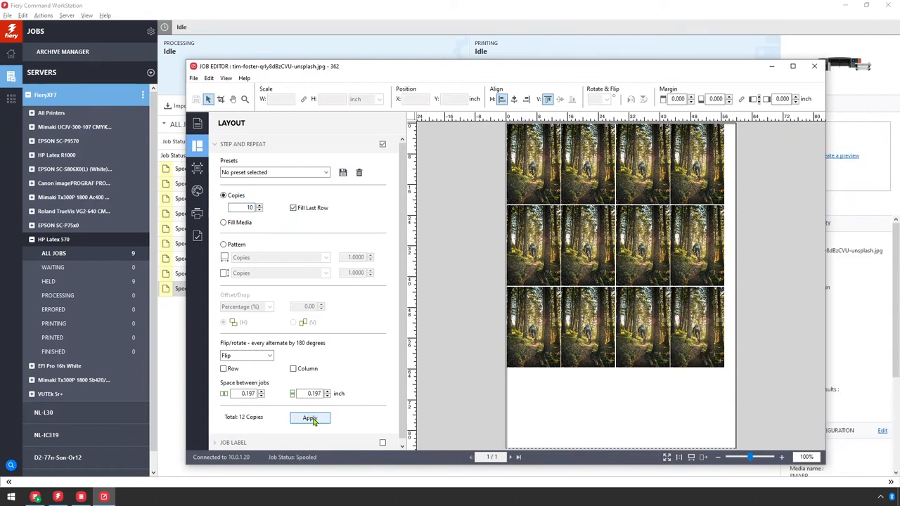
click(309, 418)
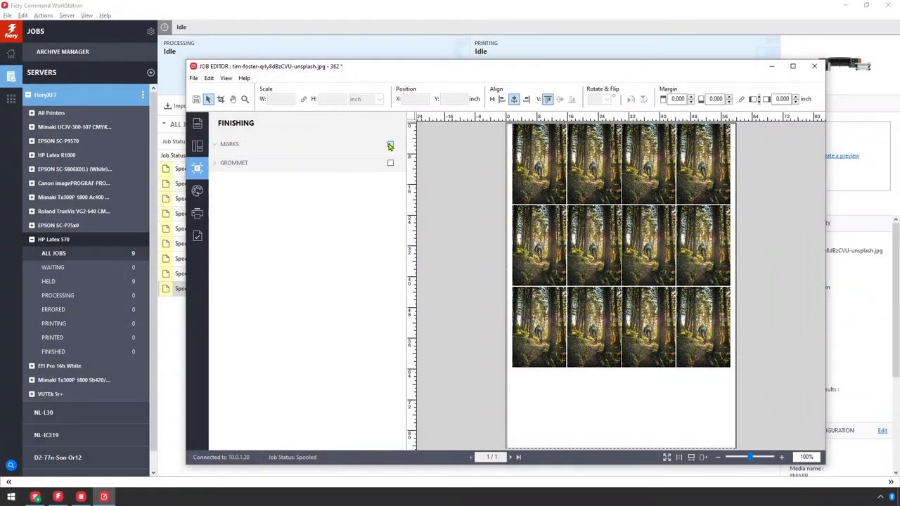
- Enable Summa F-Series cut marks with SummaFlex (Pro) OXF Regmark type on the forest job
click(390, 145)
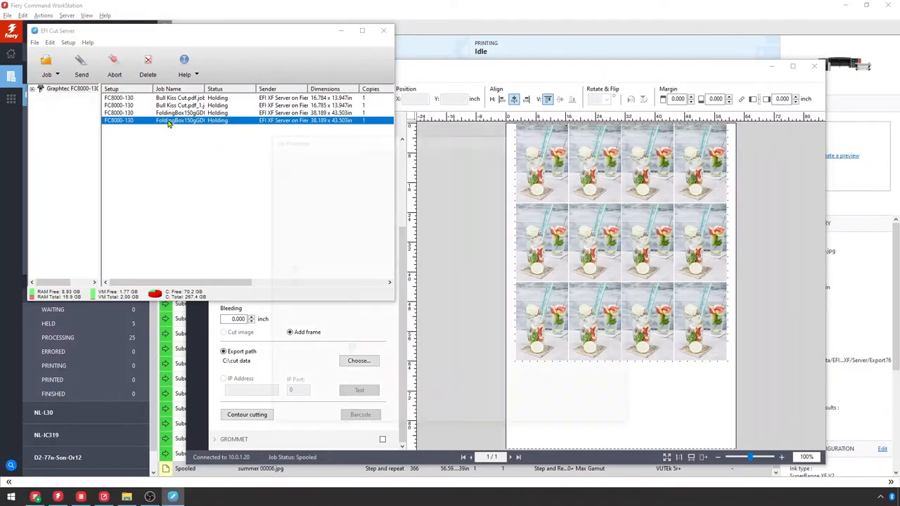
double_click(169, 121)
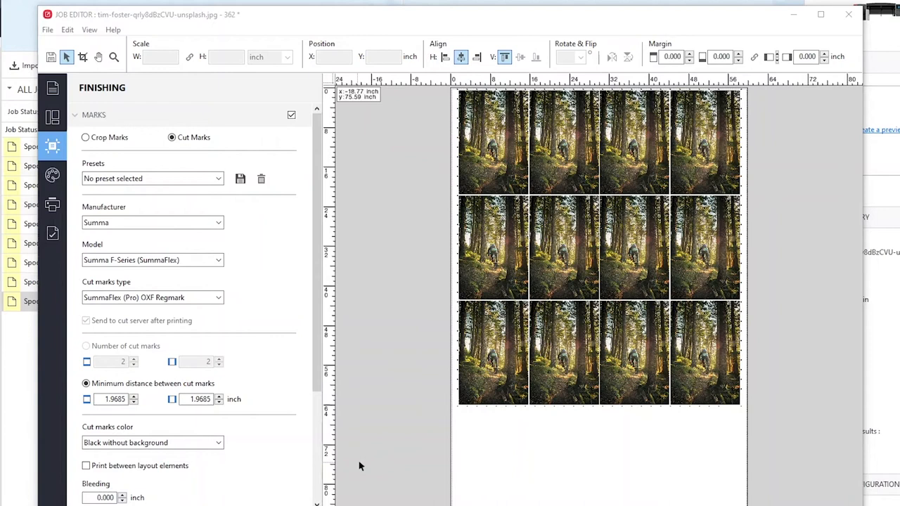
mouse_move(138, 225)
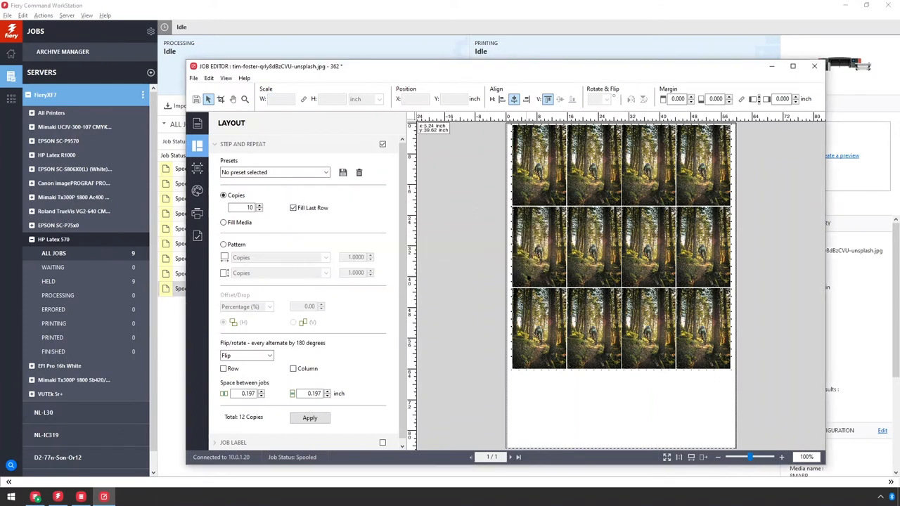
- Apply the 10up step-and-repeat preset and the Max Gamut Production colour preset
click(274, 172)
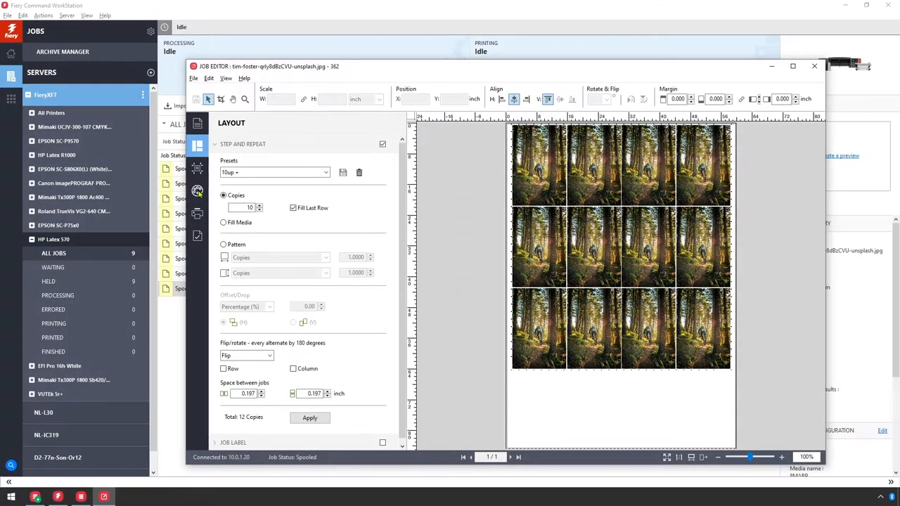
click(196, 191)
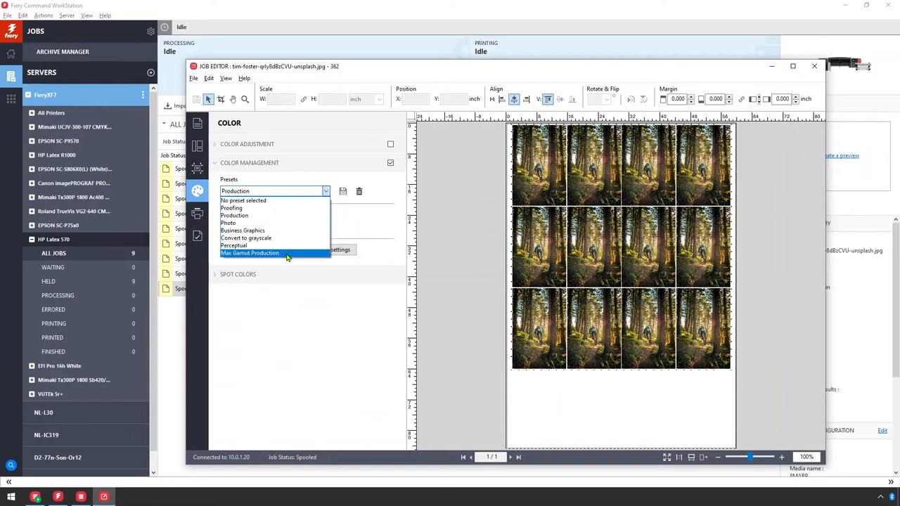
click(250, 253)
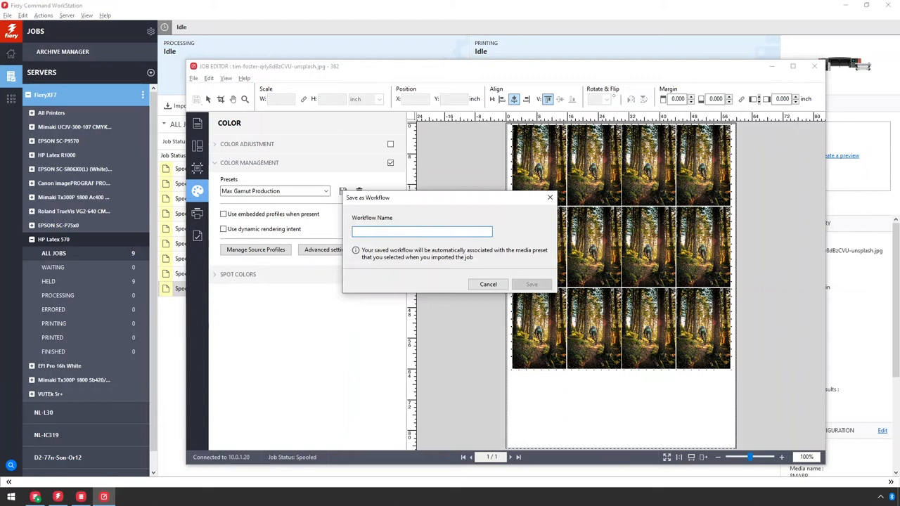
- Save the settings as workflow 'Step and Repeat 10+ Max Gamut' and close the Job Editor
text(Step and Repeat 10)
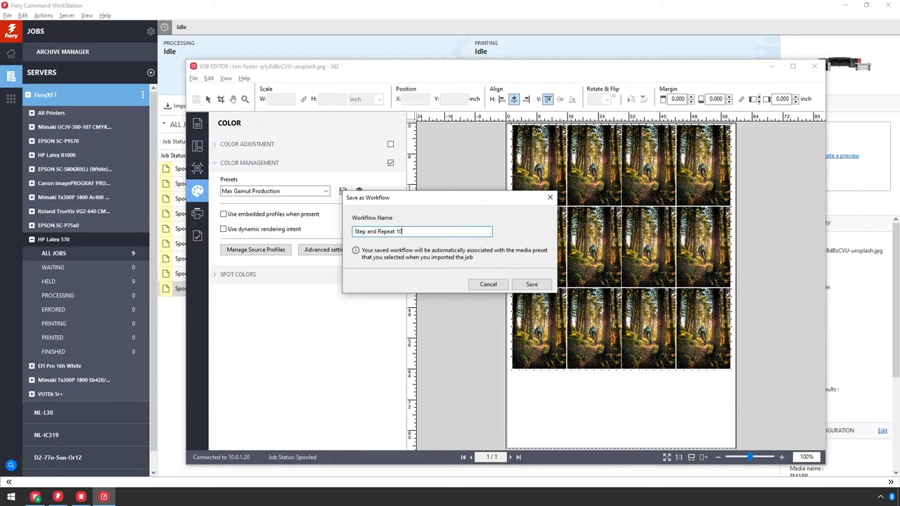
text(- Max)
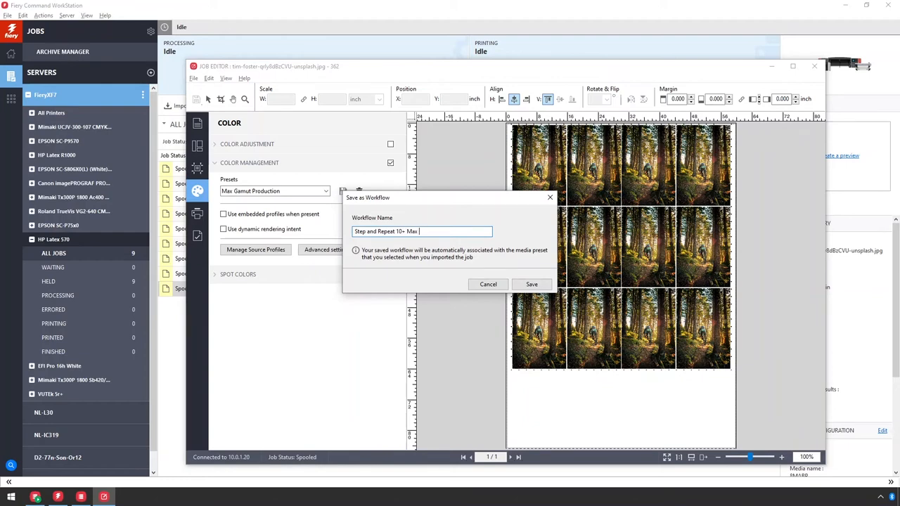
click(531, 284)
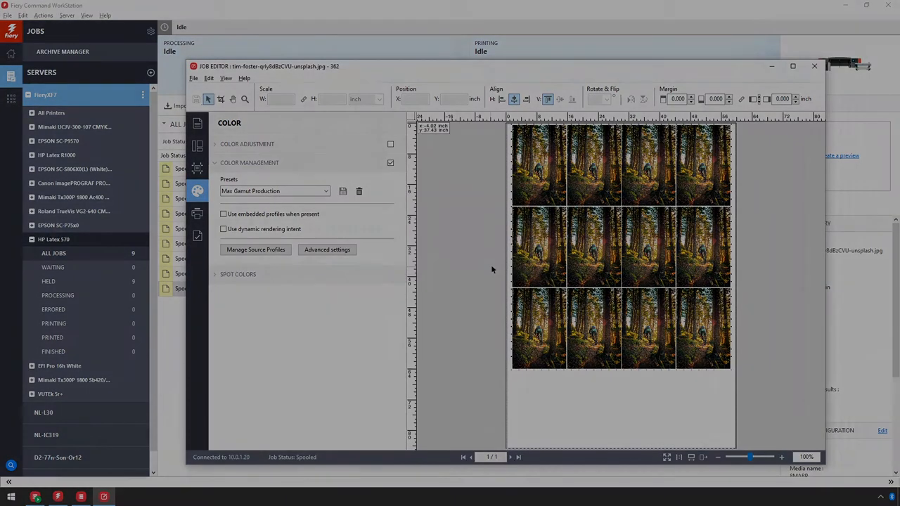
click(814, 66)
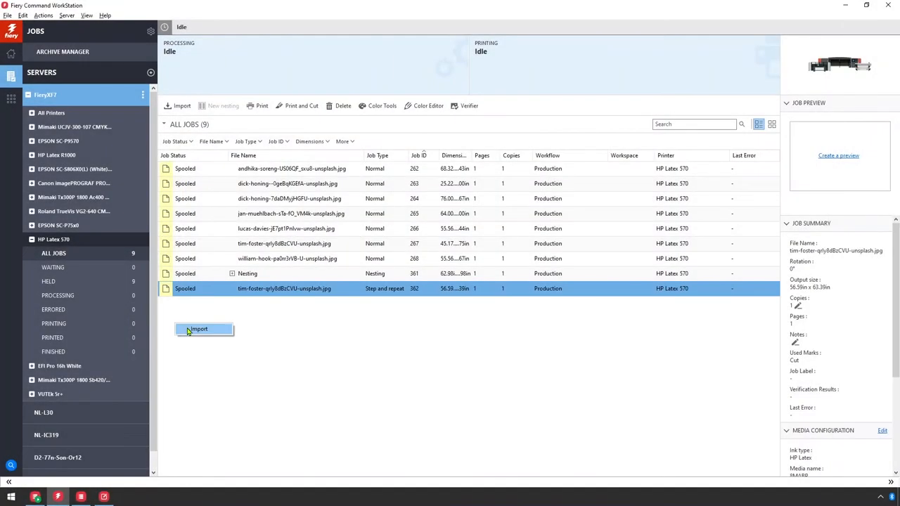
- Import the summer 00005 JPG as a new job on the HP Latex 570 queue and leave the Job Editor
click(200, 328)
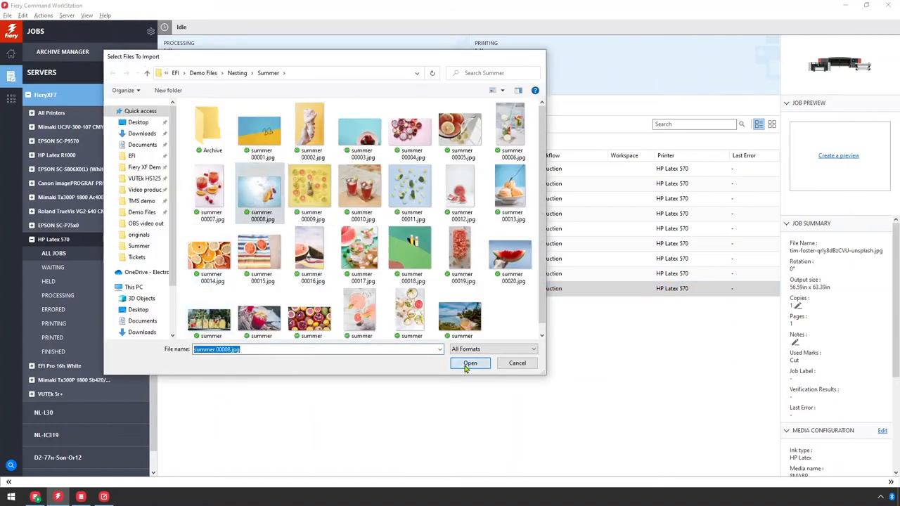
click(469, 363)
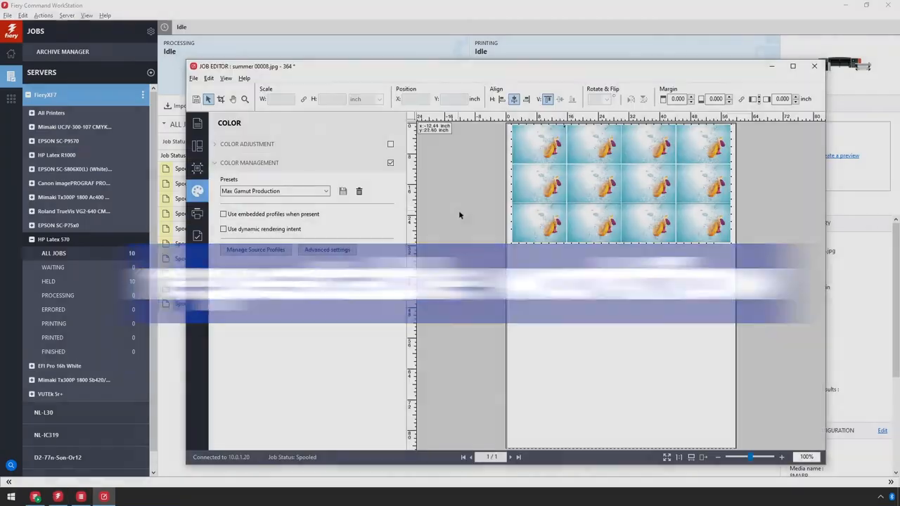
click(814, 66)
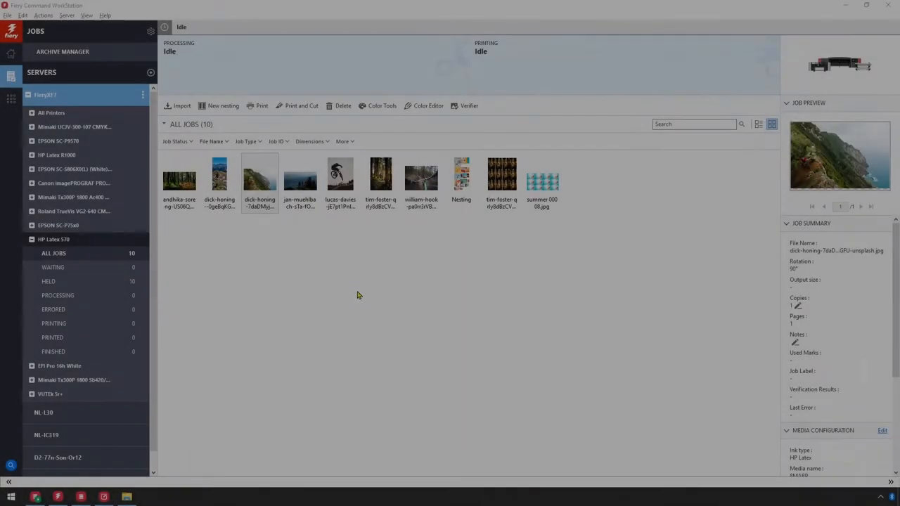
- Launch Server Manager from the server's context menu and scroll through Server Info & Configuration
right_click(45, 95)
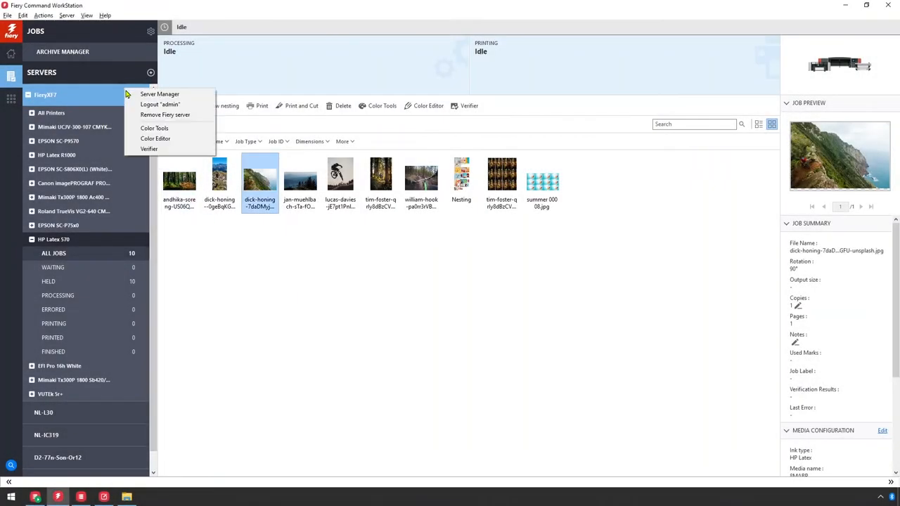
click(160, 92)
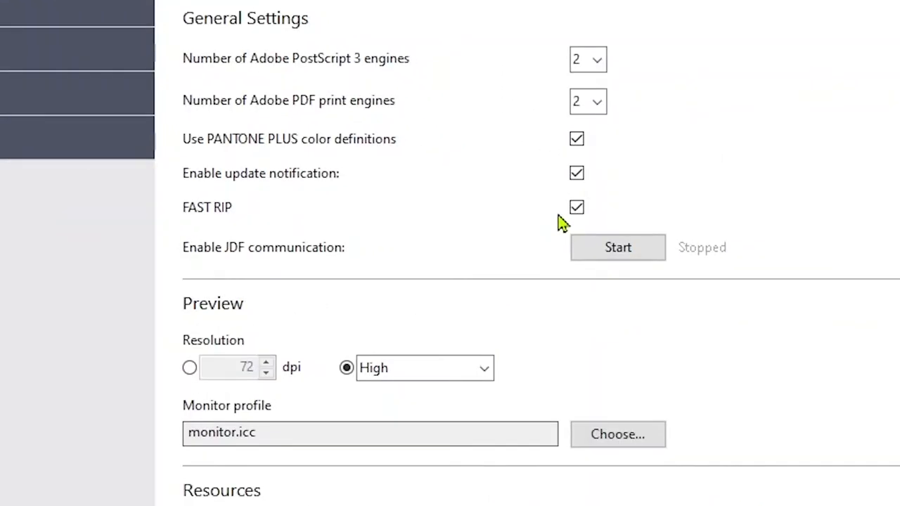
scroll(down, 3)
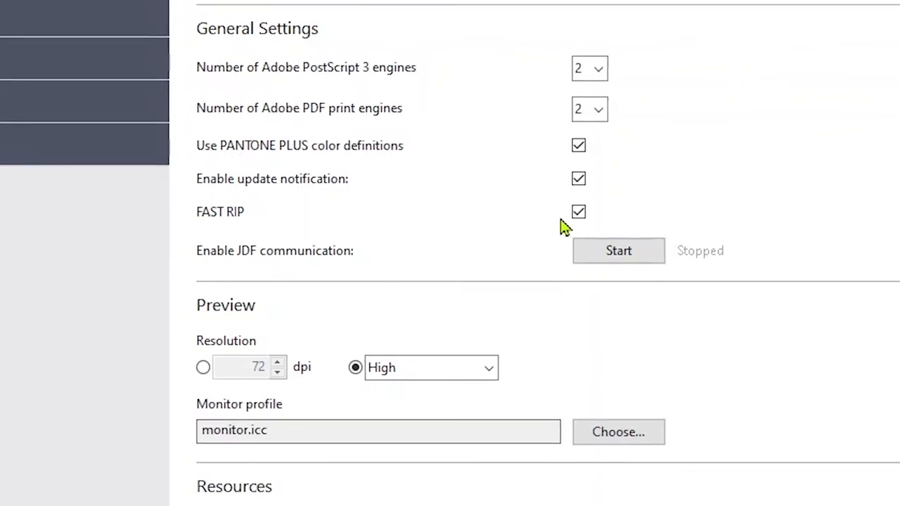
scroll(down, 3)
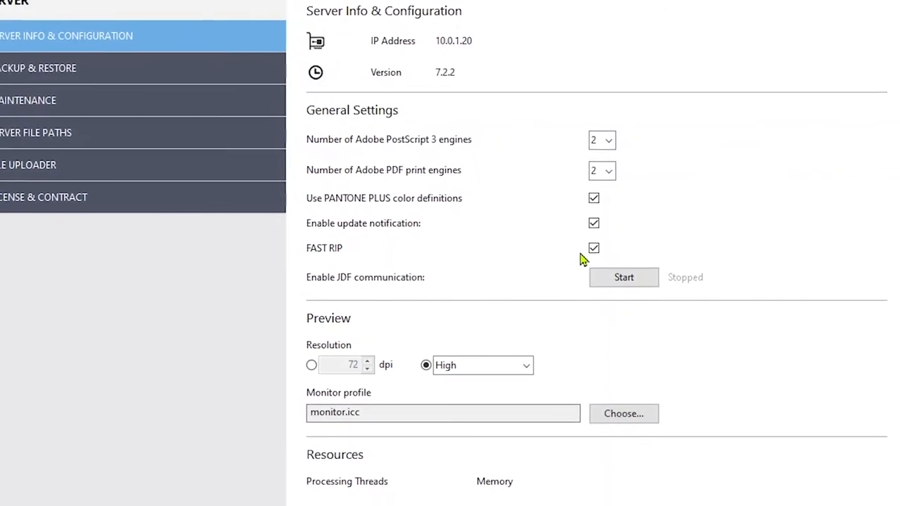
- Keep two PostScript engines, check the PDF engine count, then show the HP Latex 570 media settings
click(602, 140)
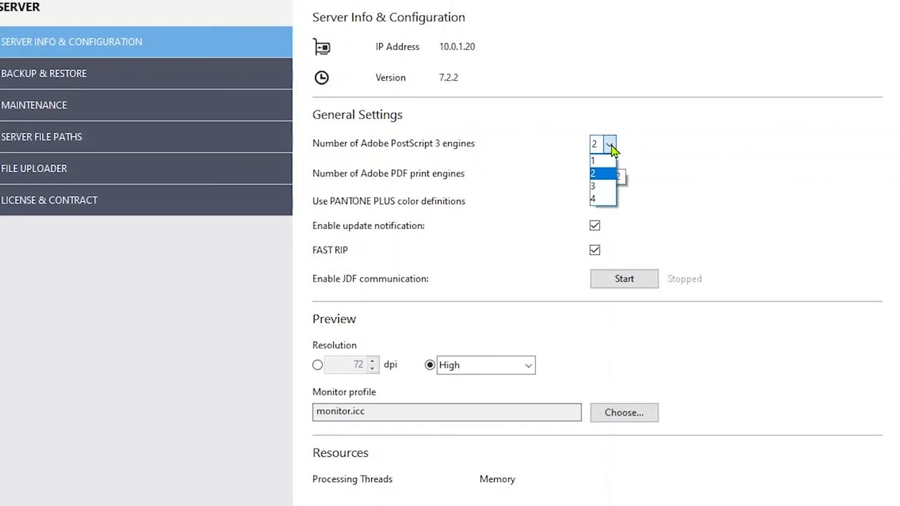
click(593, 173)
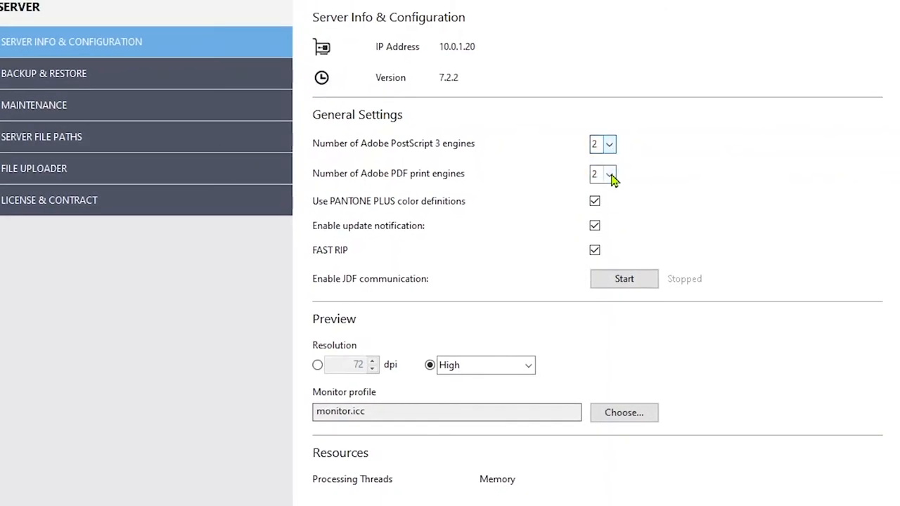
click(609, 175)
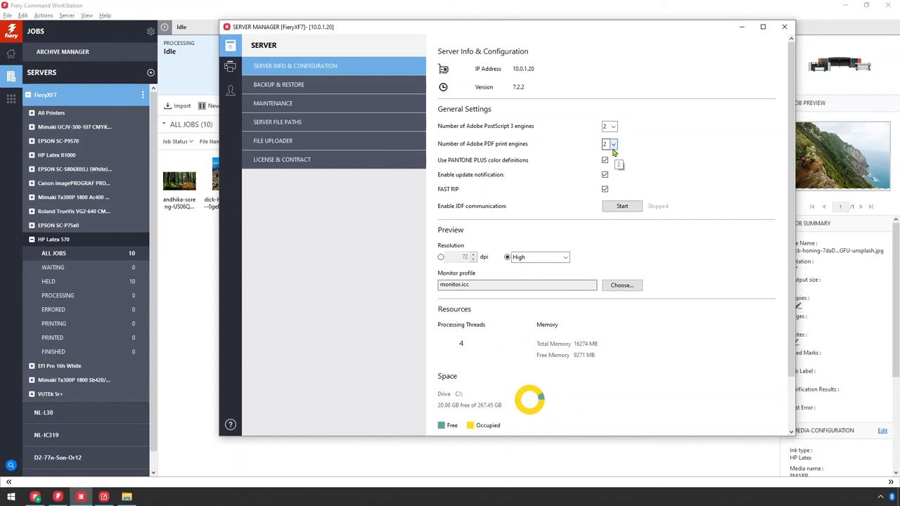
click(605, 188)
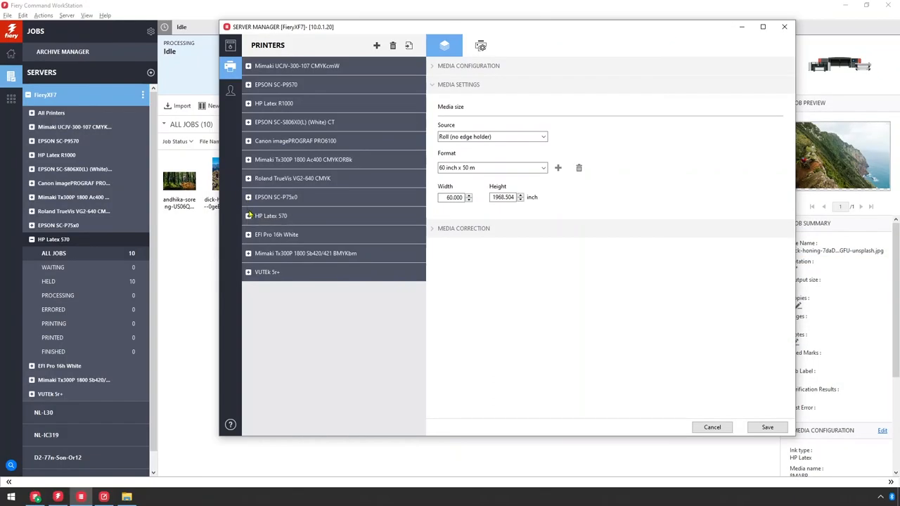
- Expand HP Latex 570, review the workflow's 10up Step and Repeat layout, then its colour settings
click(270, 217)
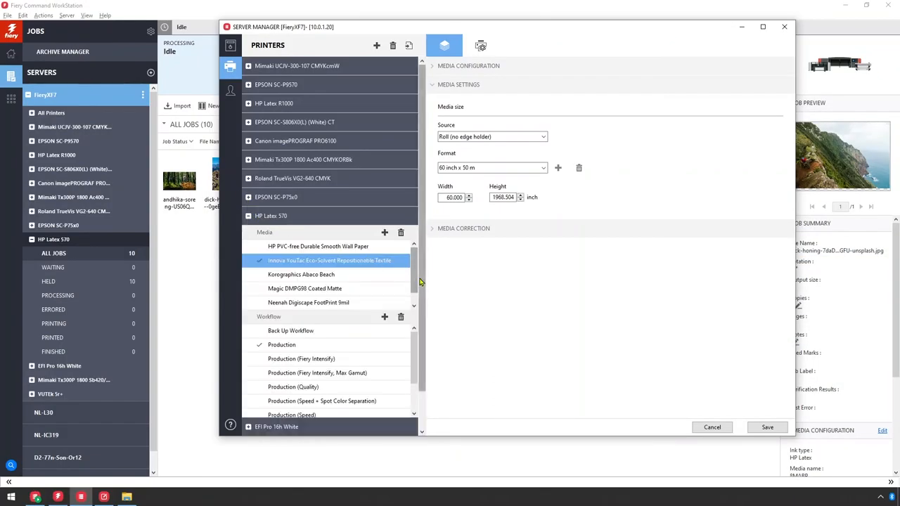
scroll(down, 3)
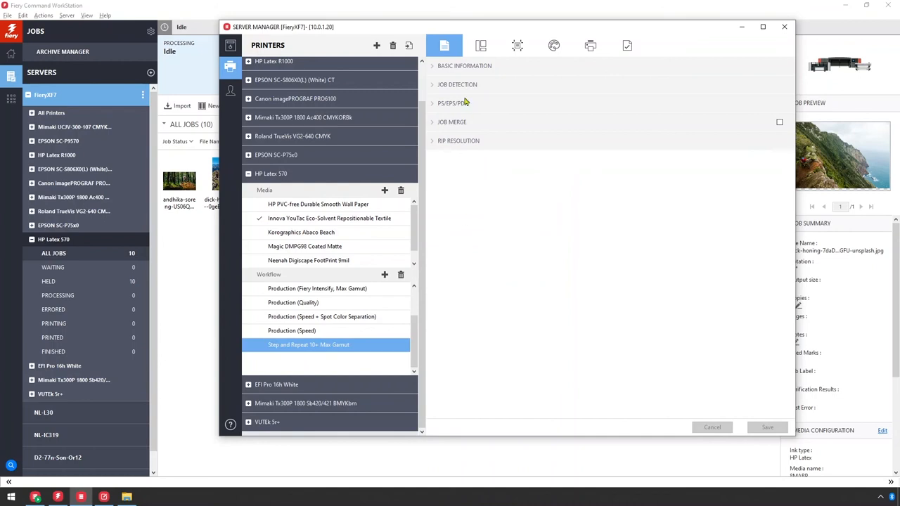
click(480, 45)
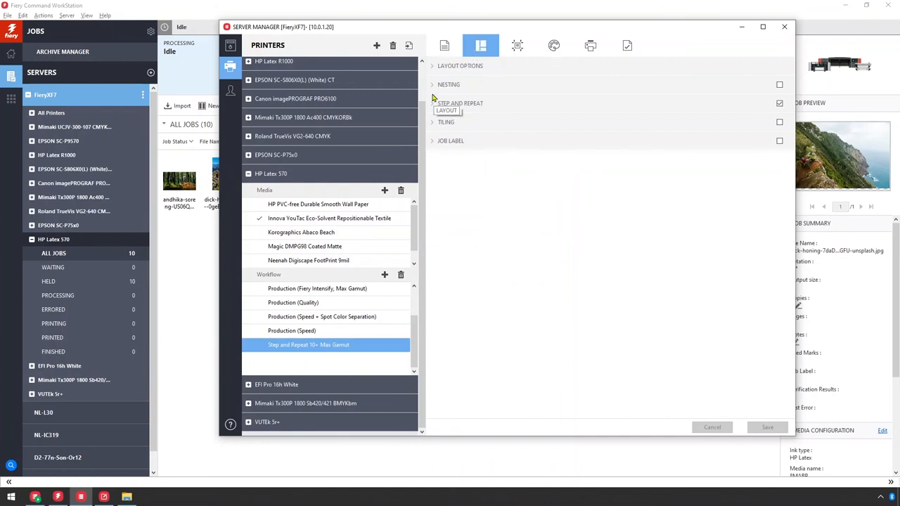
click(432, 104)
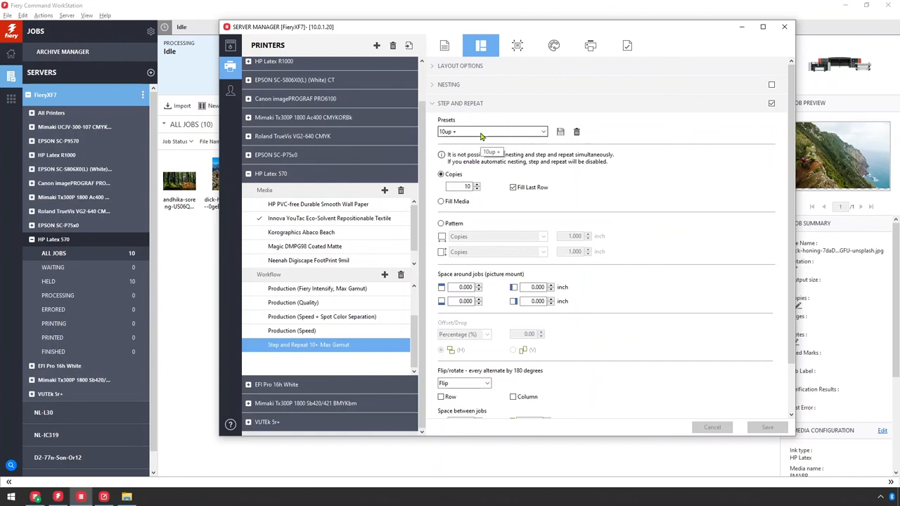
mouse_move(555, 98)
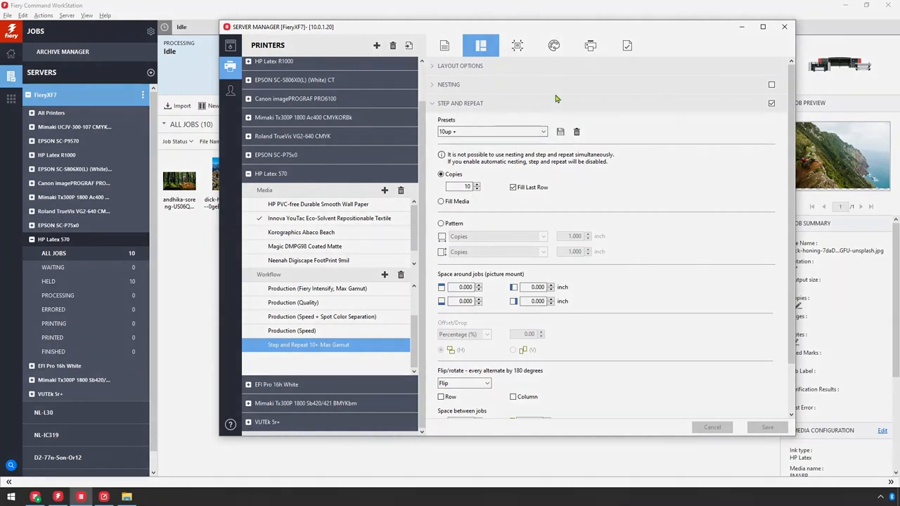
click(553, 45)
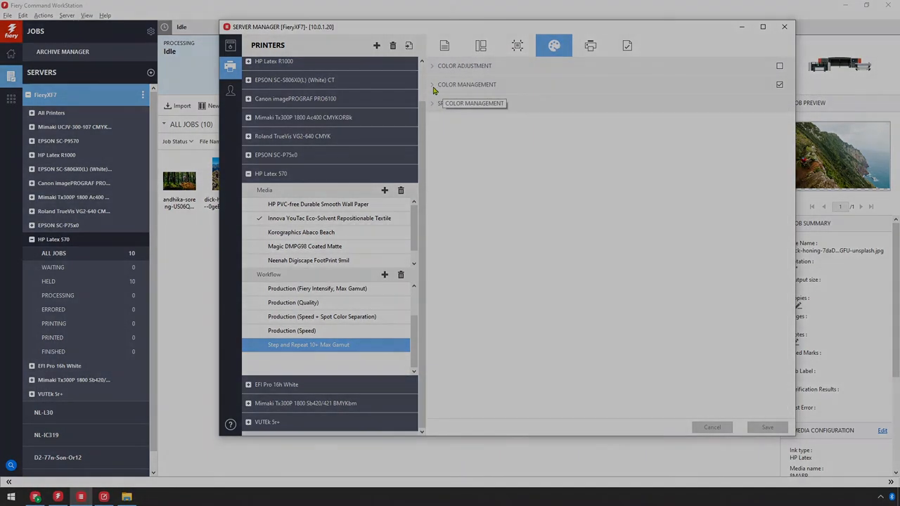